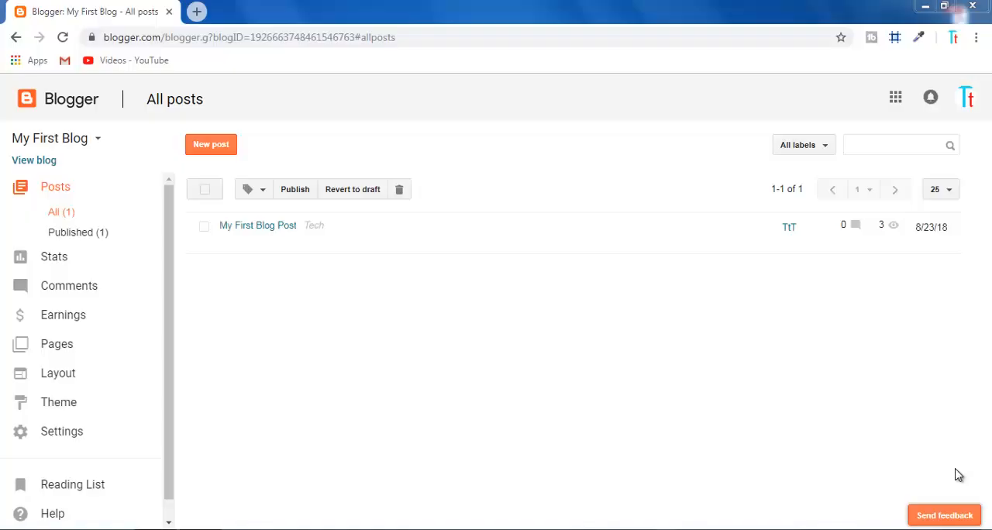
mouse_move(15, 176)
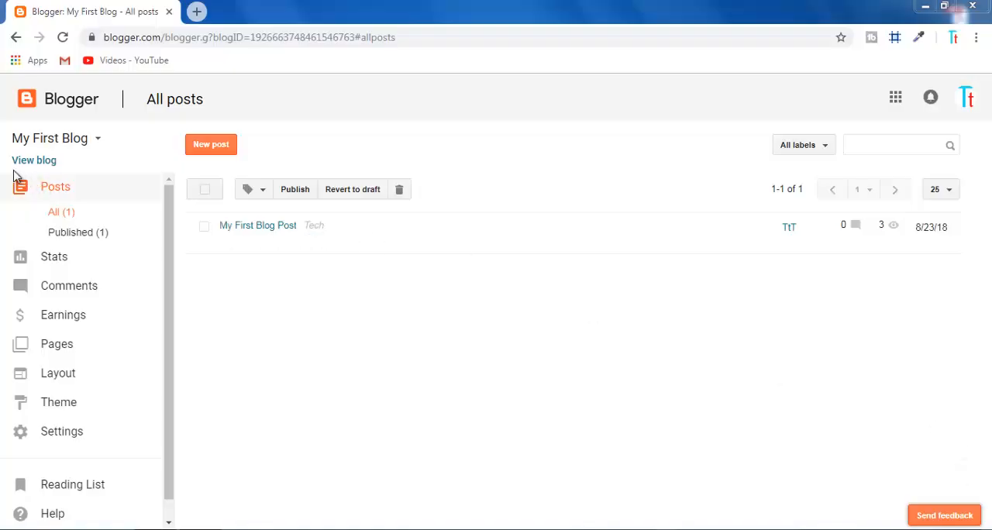
Step: View the live blog to see its 'Powered by Blogger' footer credit
left_click(34, 161)
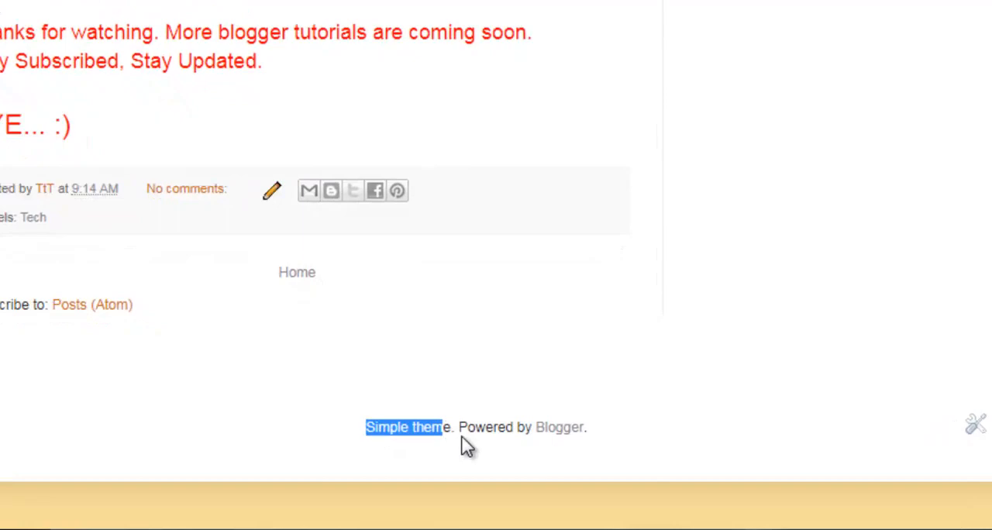
mouse_move(623, 453)
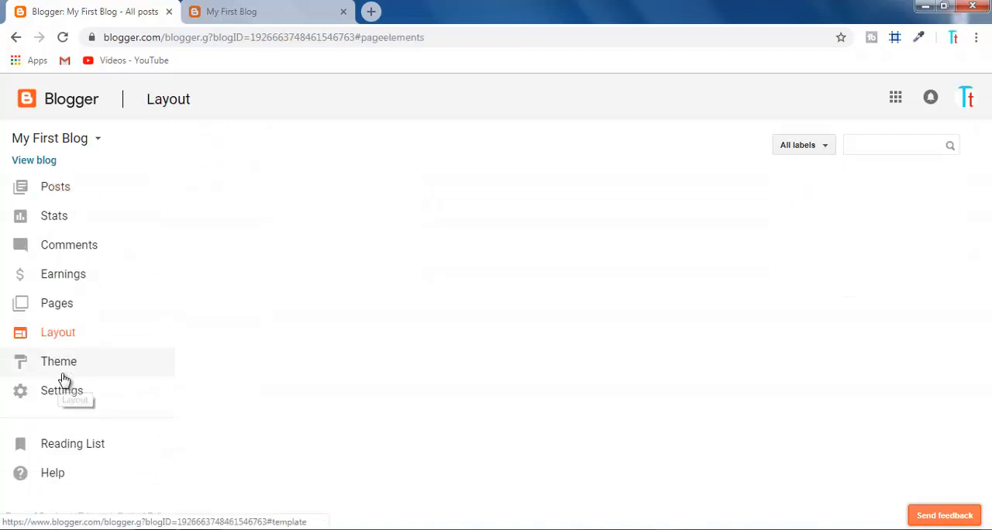
Step: Go to Layout and bring the Footer section with the Attribution gadget into view
left_click(57, 332)
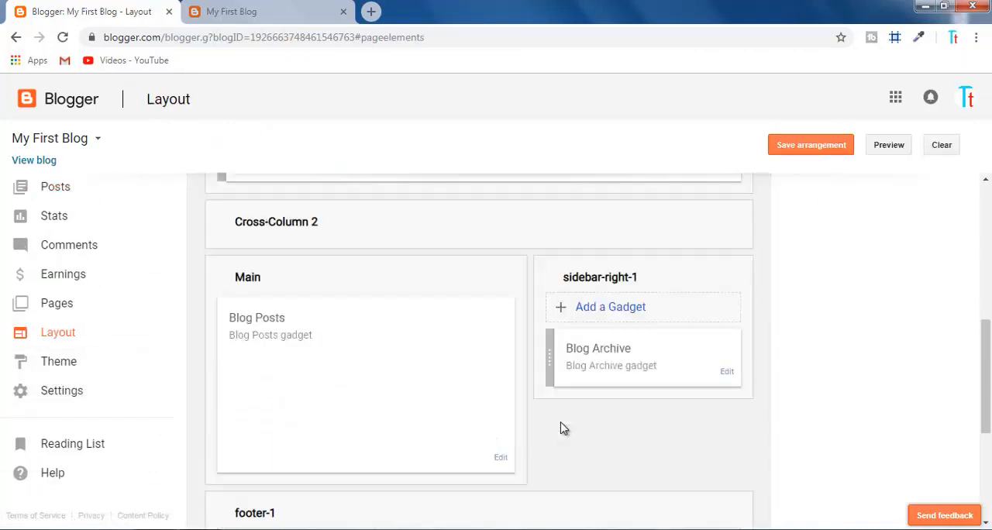
scroll("down", 3)
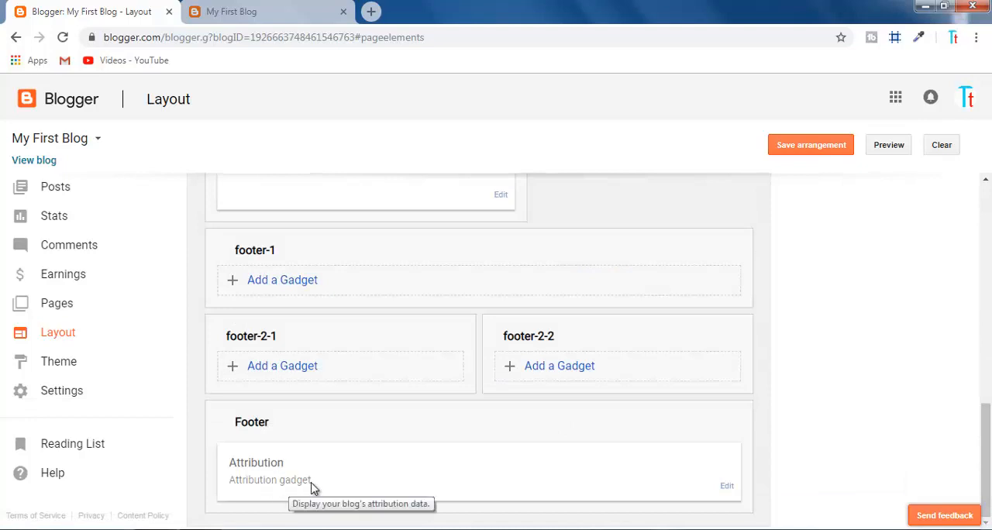
mouse_move(779, 526)
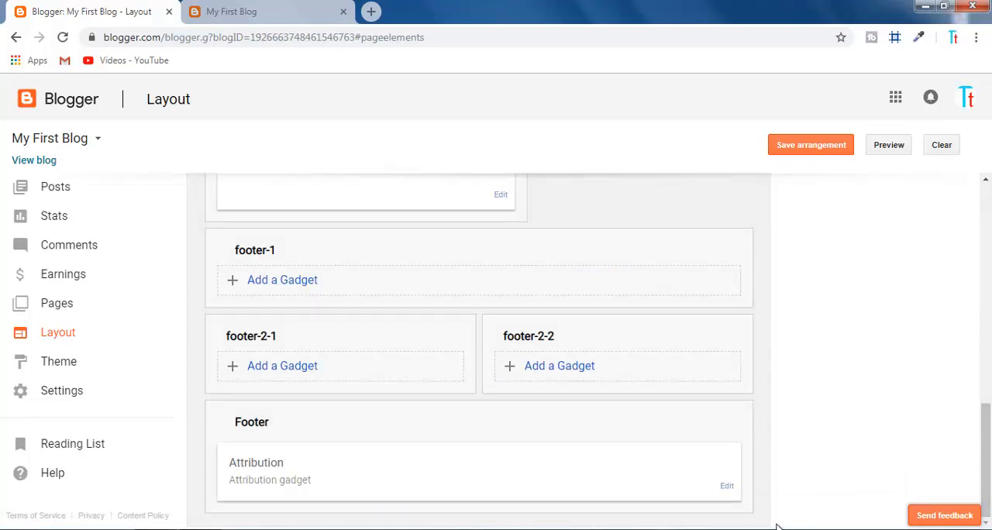
Step: Save 'TrueTuberTech' as the Attribution gadget's copyright text, then reopen its settings
left_click(281, 280)
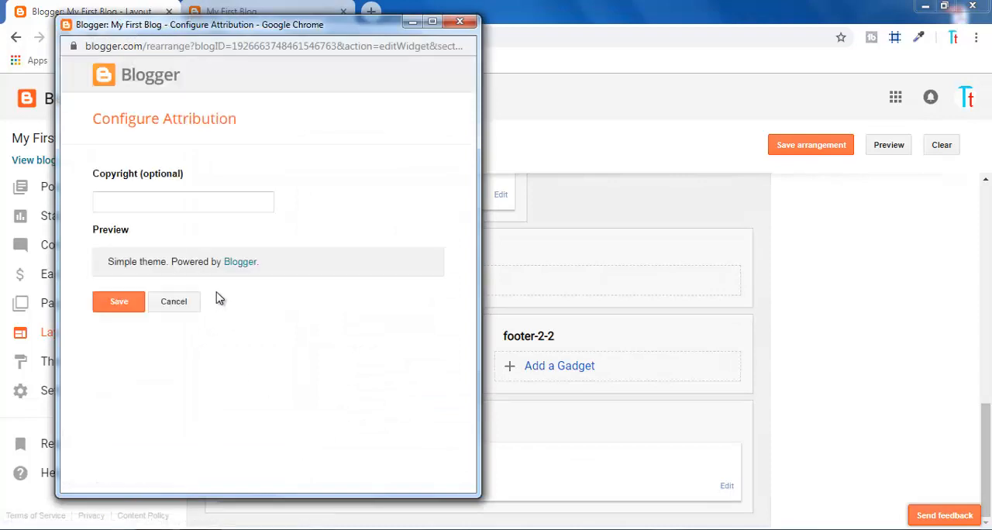
mouse_move(223, 309)
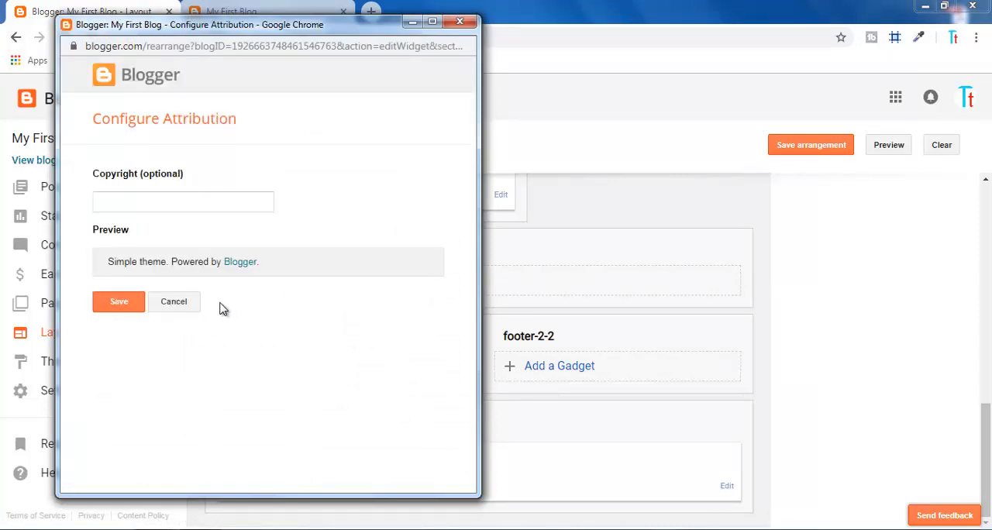
left_click(183, 202)
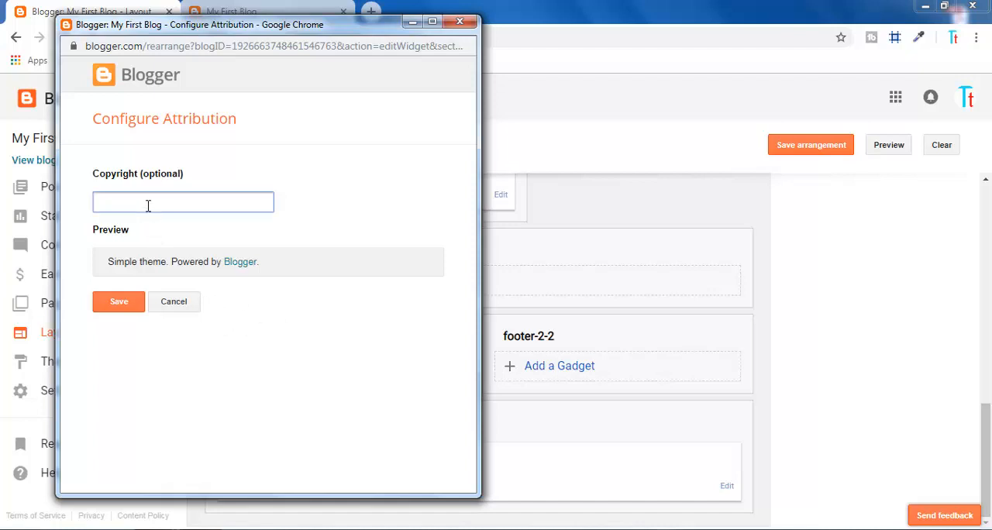
type("TrueTuberTech")
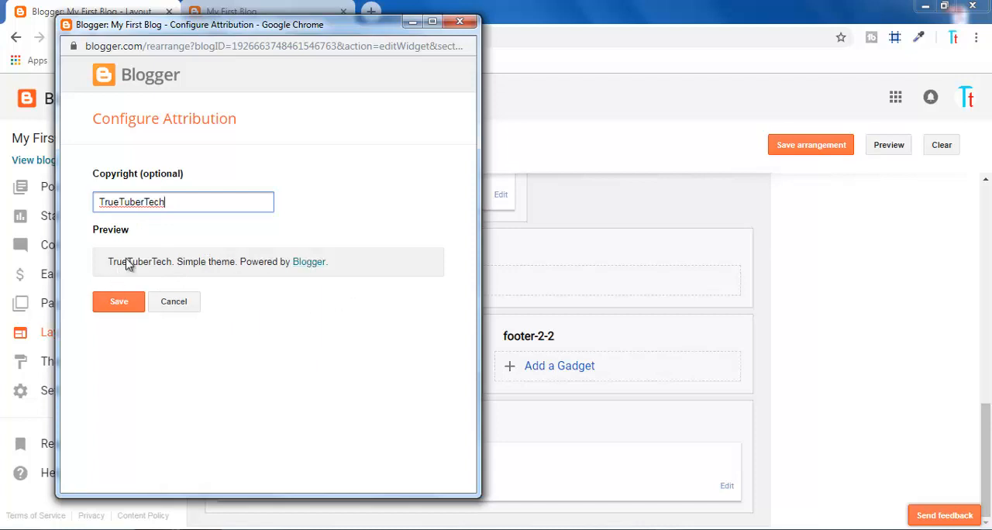
left_click(119, 302)
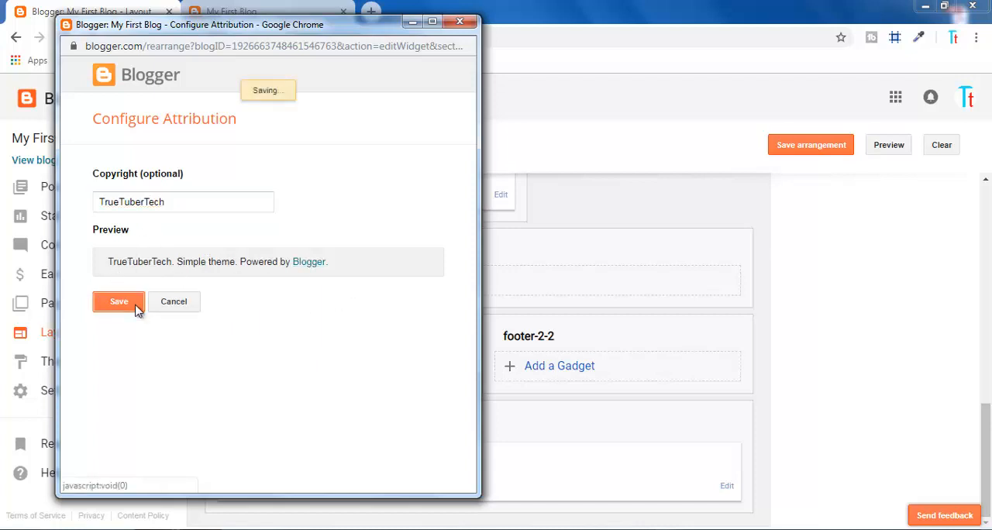
left_click(119, 302)
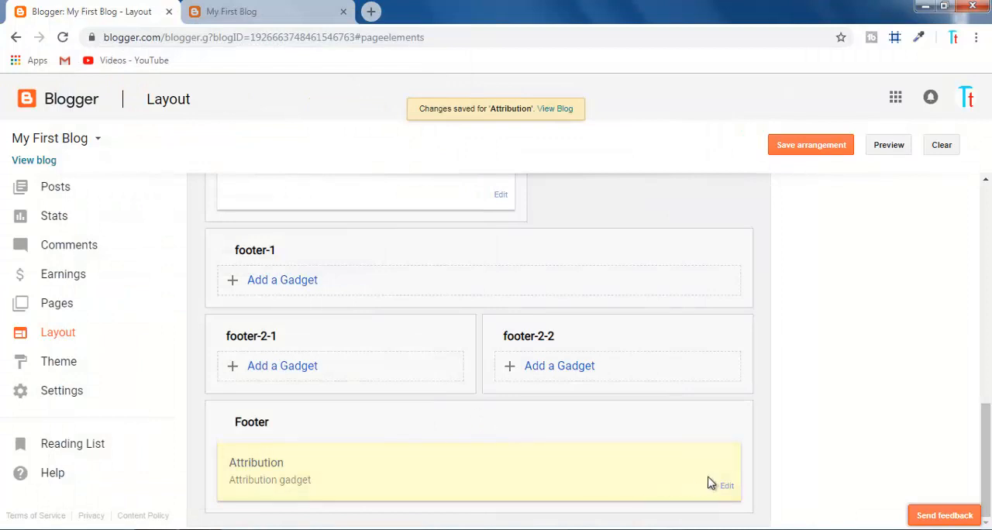
left_click(725, 485)
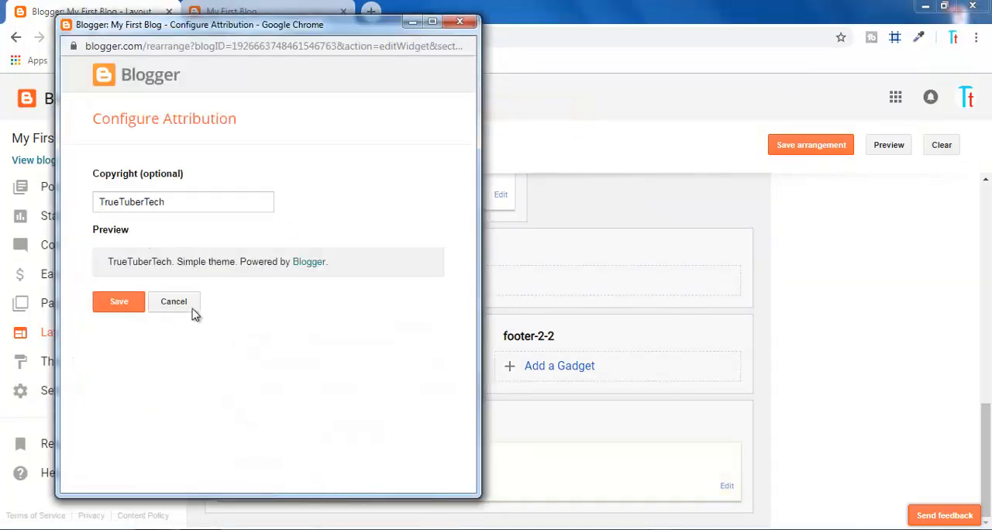
mouse_move(174, 301)
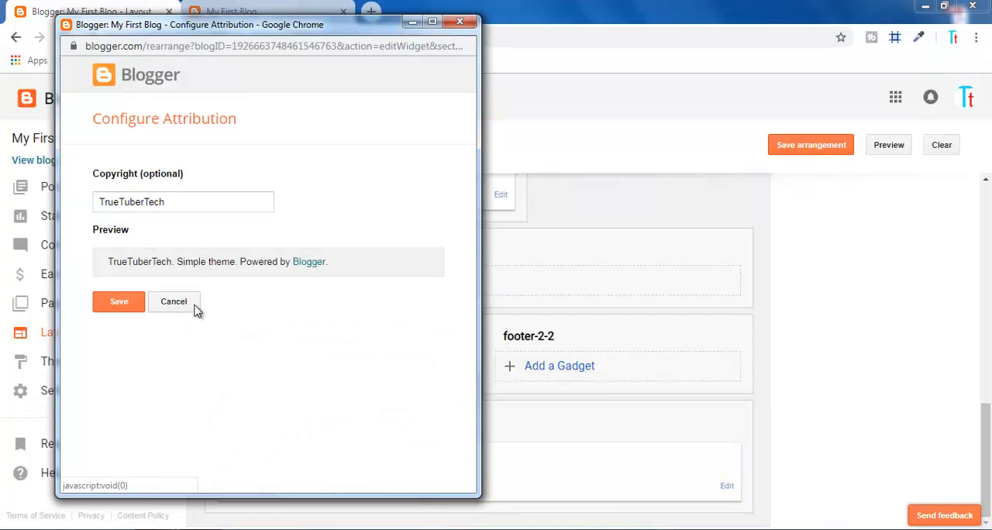
mouse_move(215, 315)
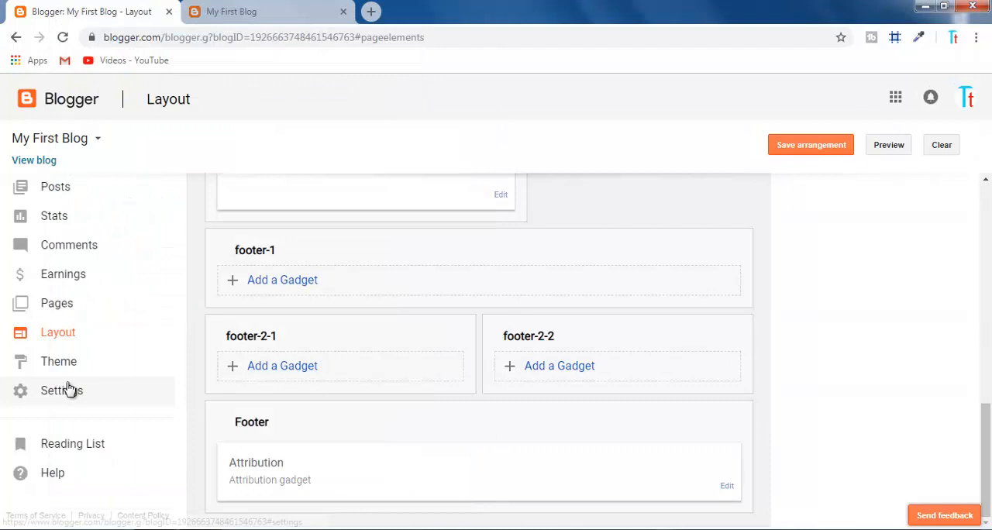
Step: Bring up the theme's Edit HTML code editor in a new tab
left_click(58, 361)
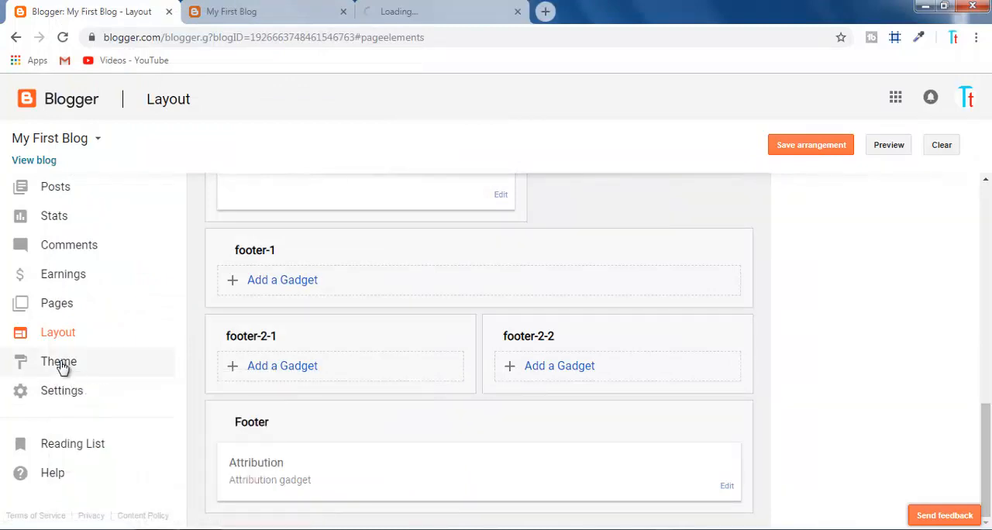
left_click(58, 361)
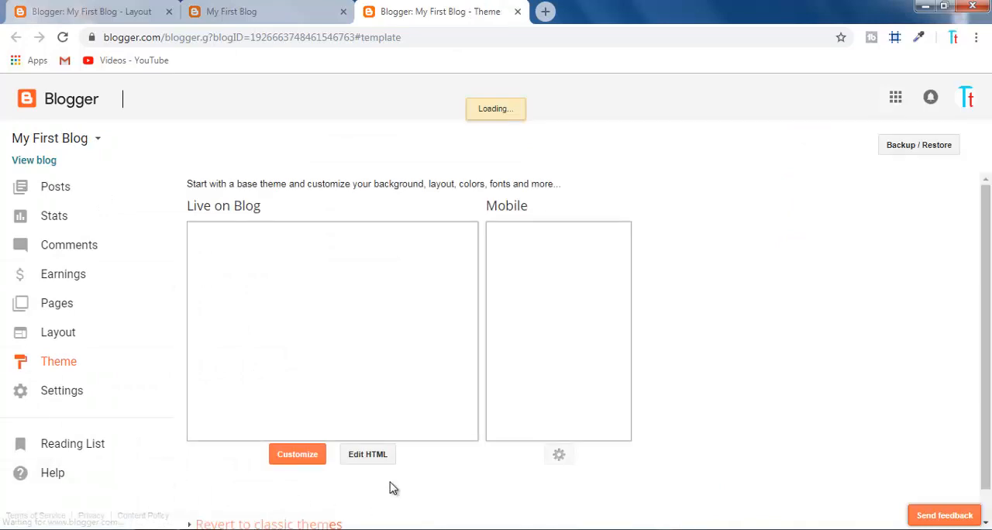
left_click(368, 454)
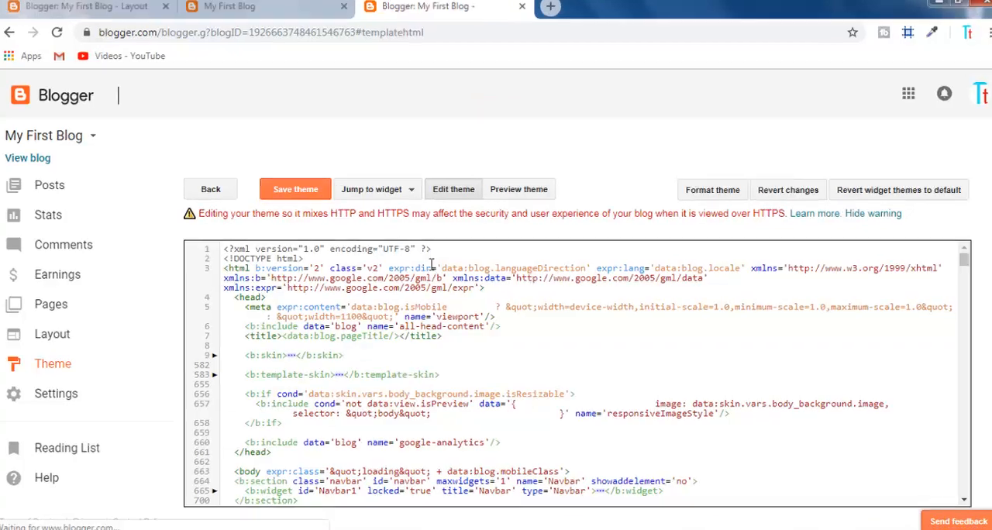
Step: Jump to the Attribution1 widget and change locked='true' to locked='false'
left_click(376, 189)
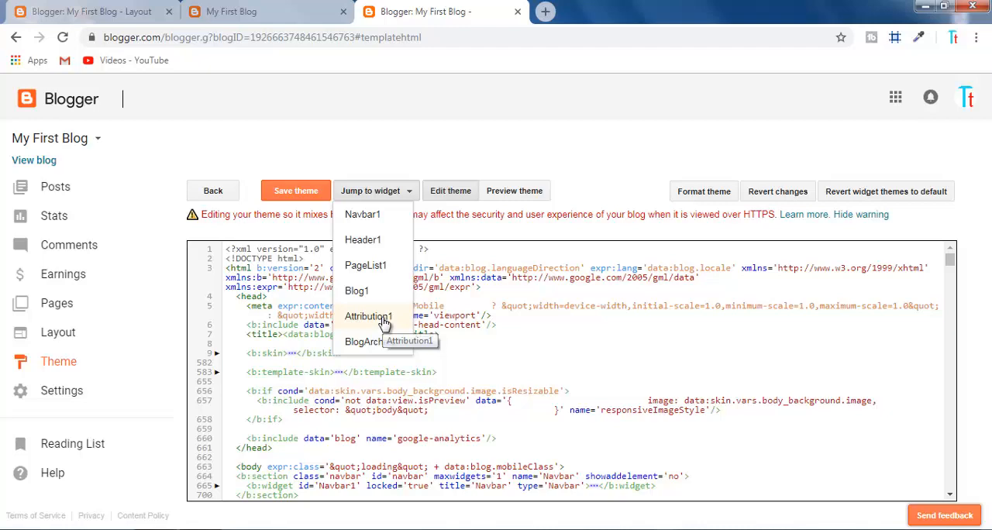
left_click(370, 316)
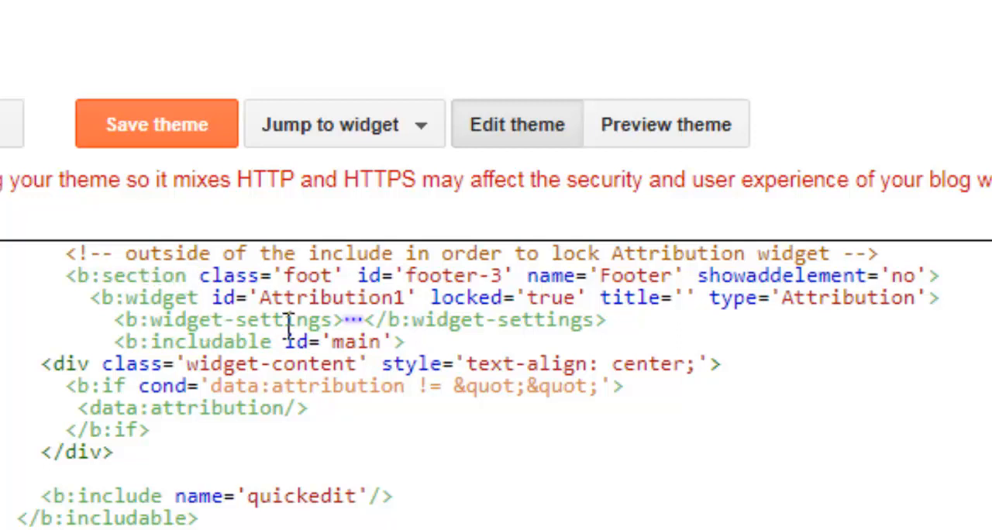
mouse_move(365, 329)
type("fa")
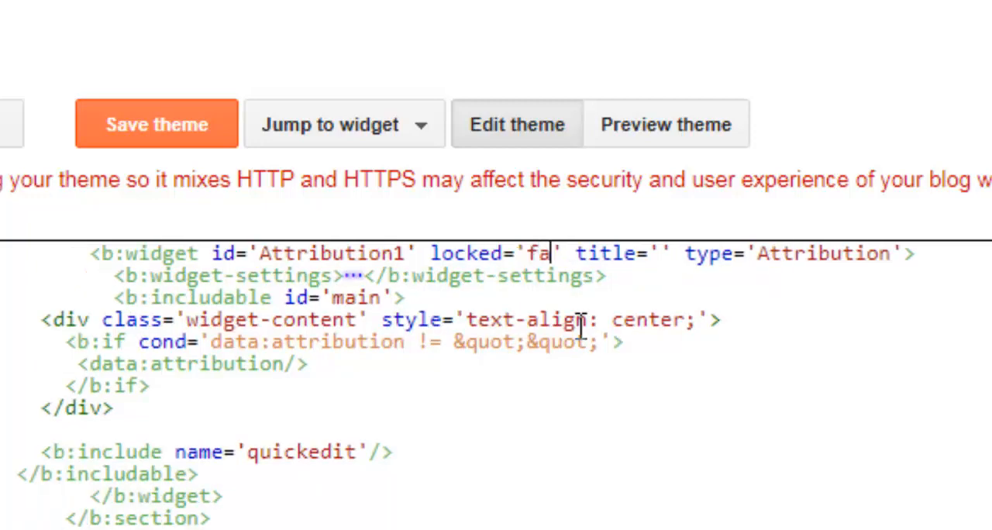
type("lse")
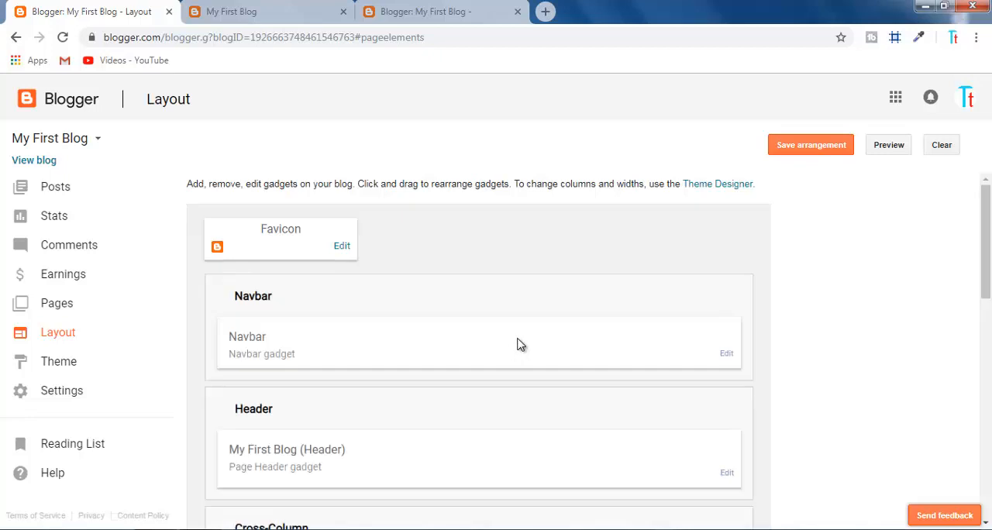
Step: Reopen the Attribution gadget's settings from the Footer and choose Remove
scroll("down", 3)
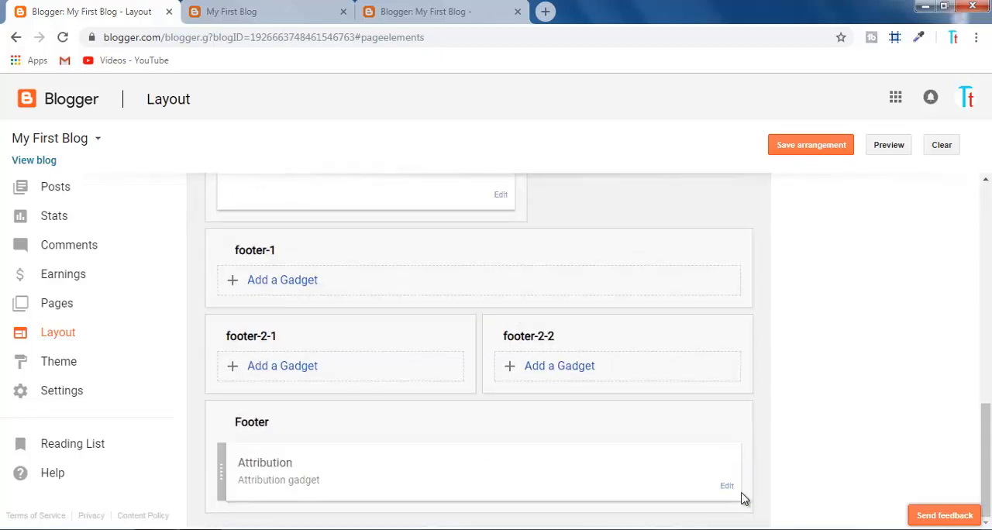
left_click(726, 486)
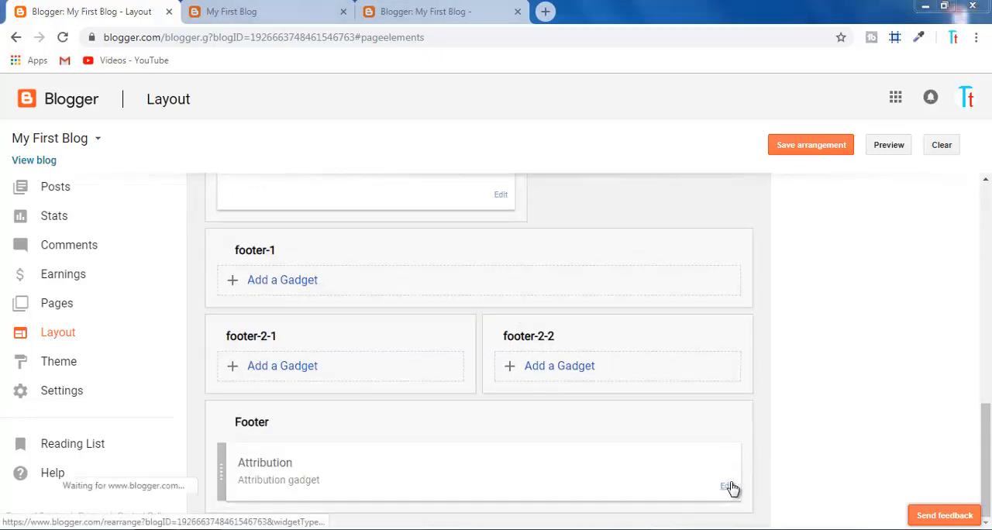
left_click(725, 486)
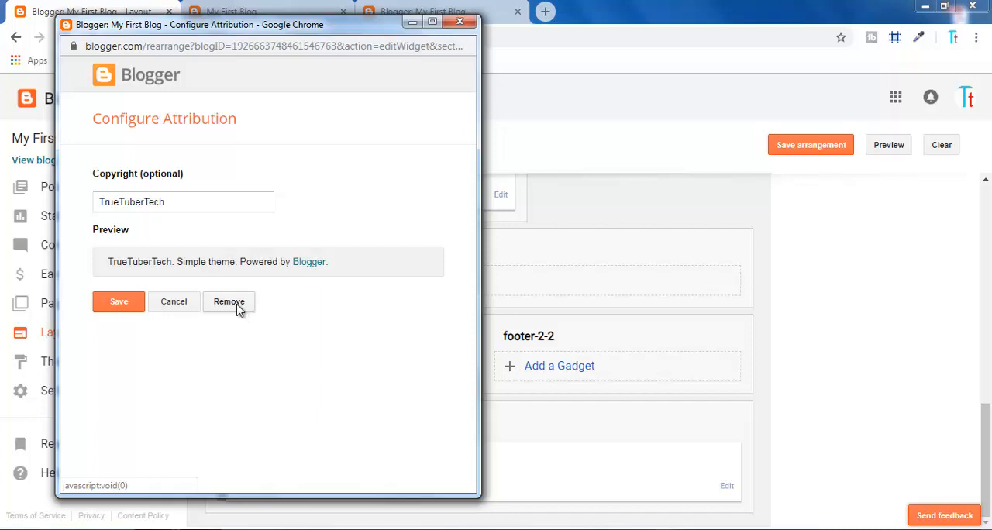
left_click(229, 302)
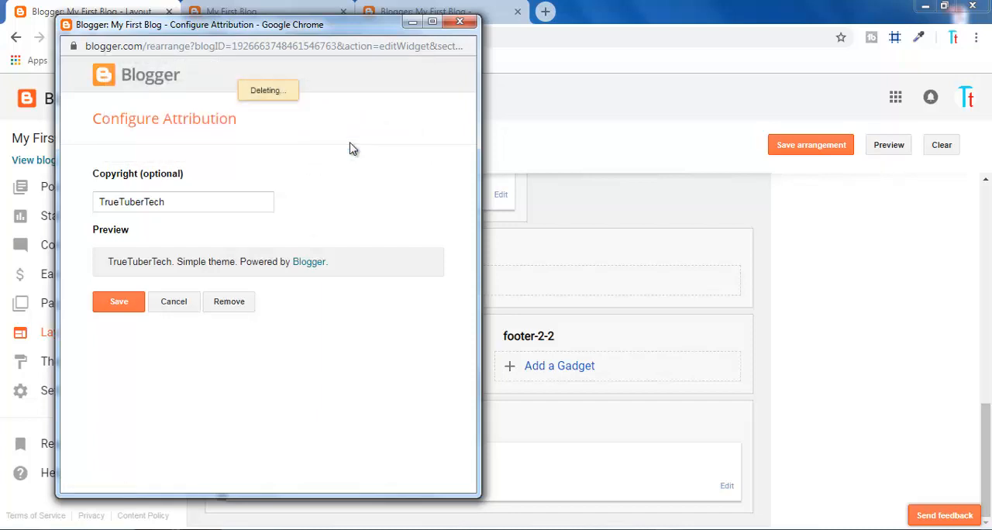
Step: Confirm the removal and check the live blog's footer afterward
left_click(228, 301)
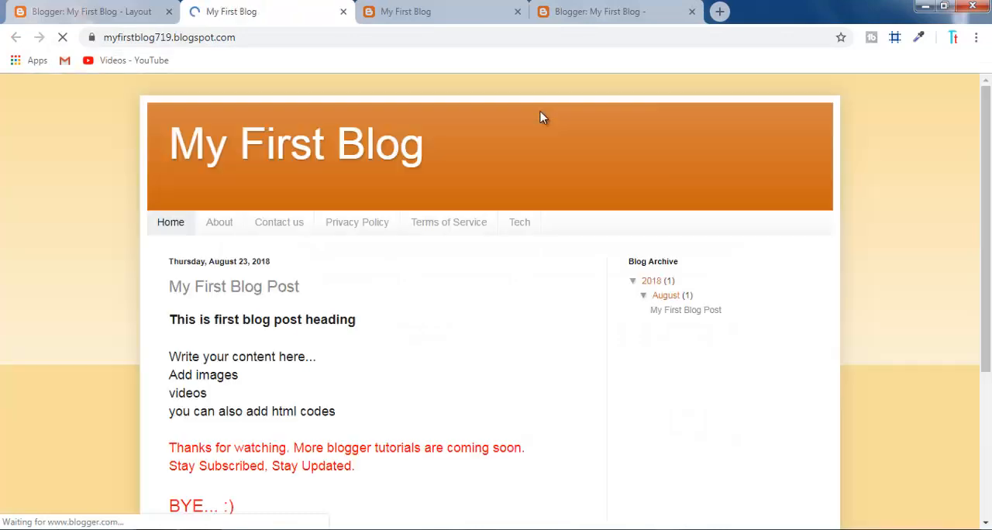
scroll("down", 3)
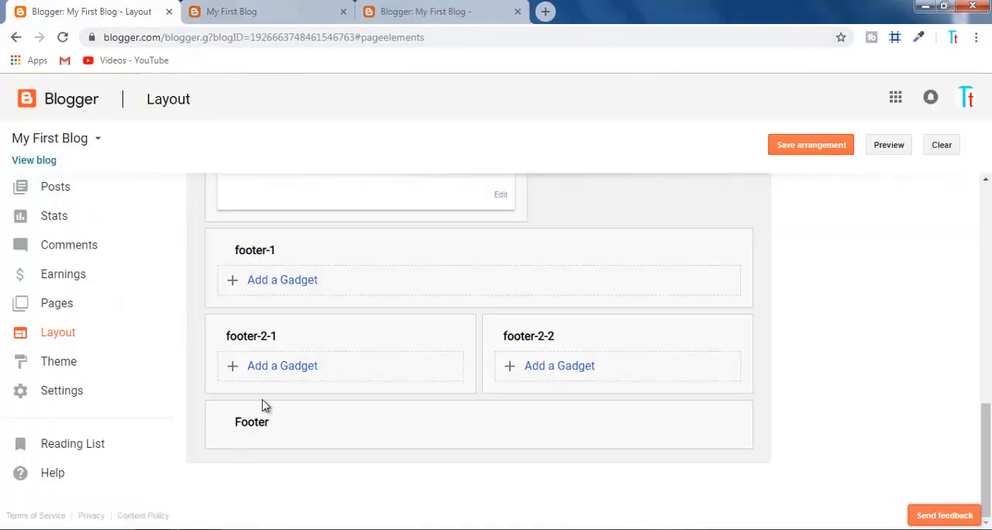
mouse_move(248, 434)
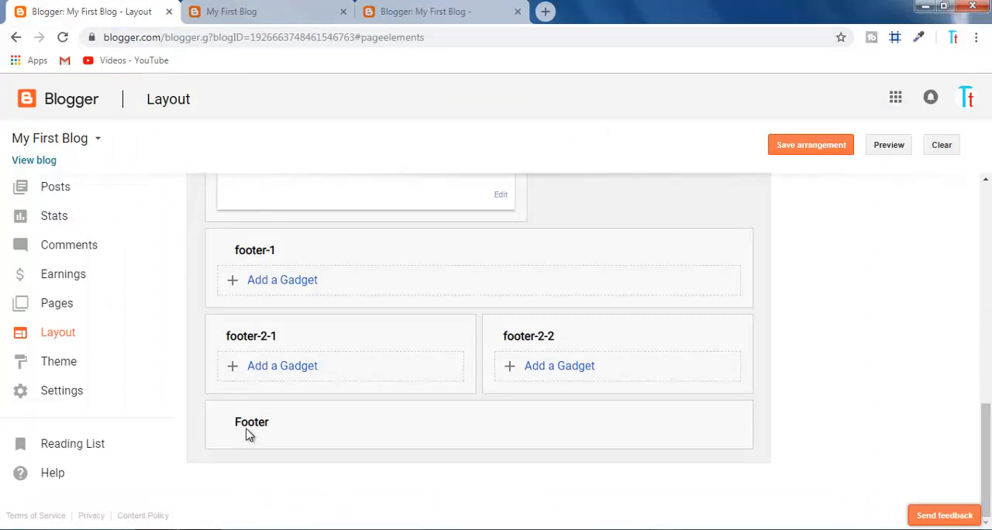
mouse_move(235, 432)
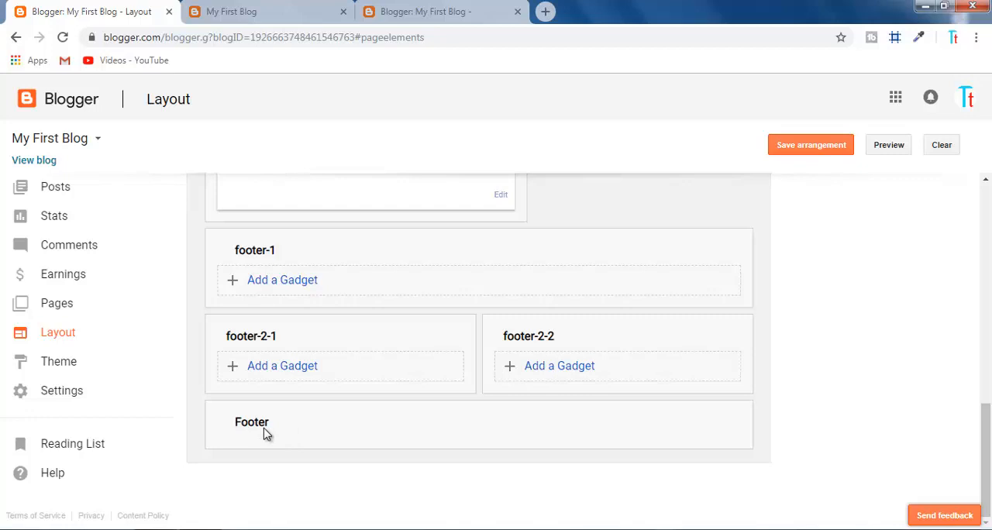
mouse_move(547, 452)
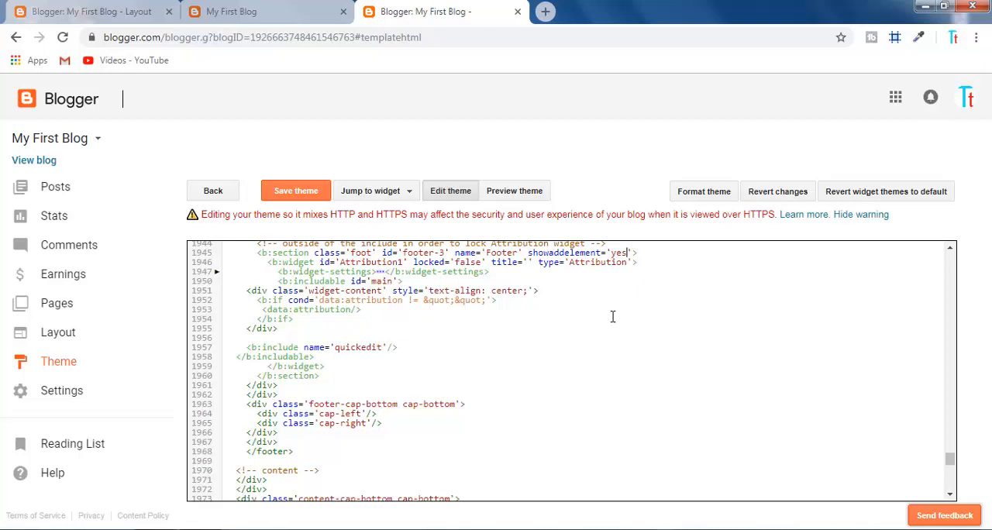
Step: Return from the theme code to the Layout tab and reload it
left_click(295, 190)
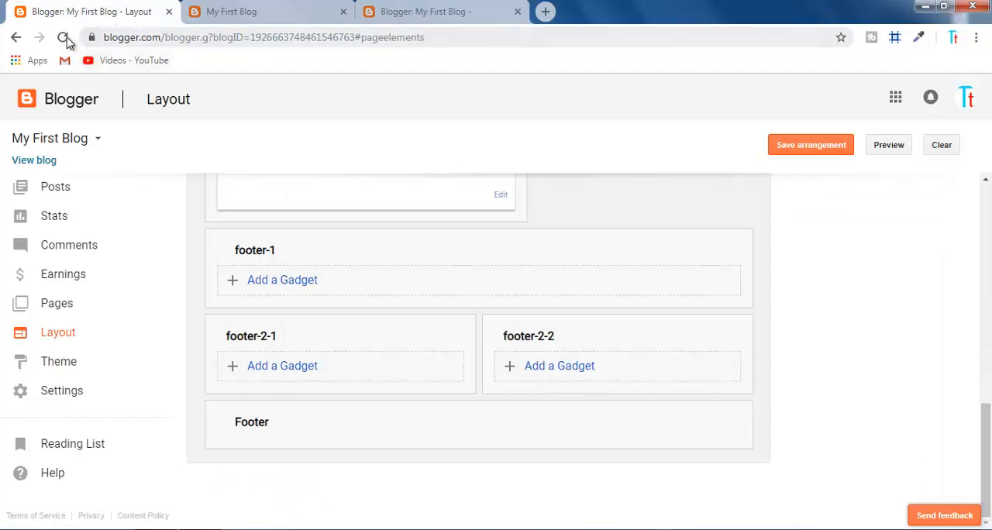
left_click(63, 38)
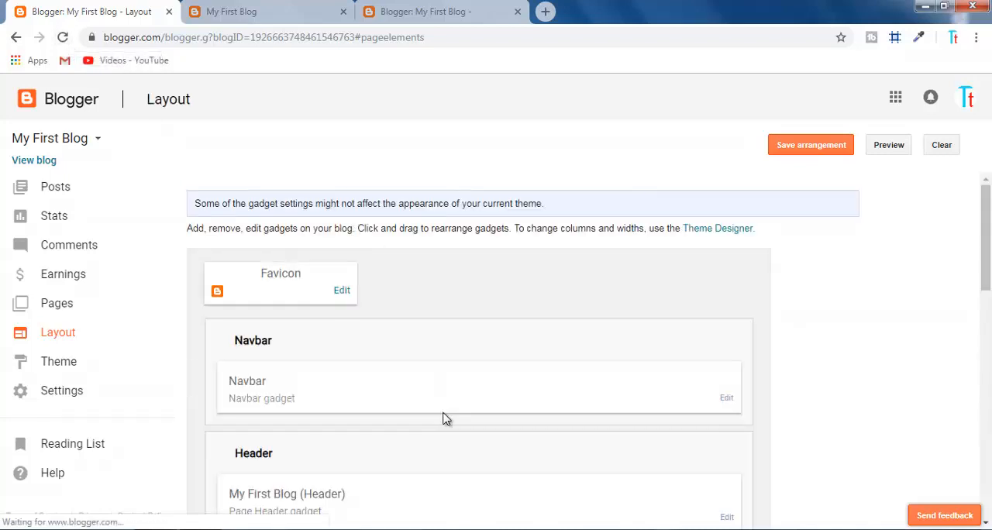
Step: Scroll the reloaded layout down to the Footer section offering Add a Gadget
scroll("down", 3)
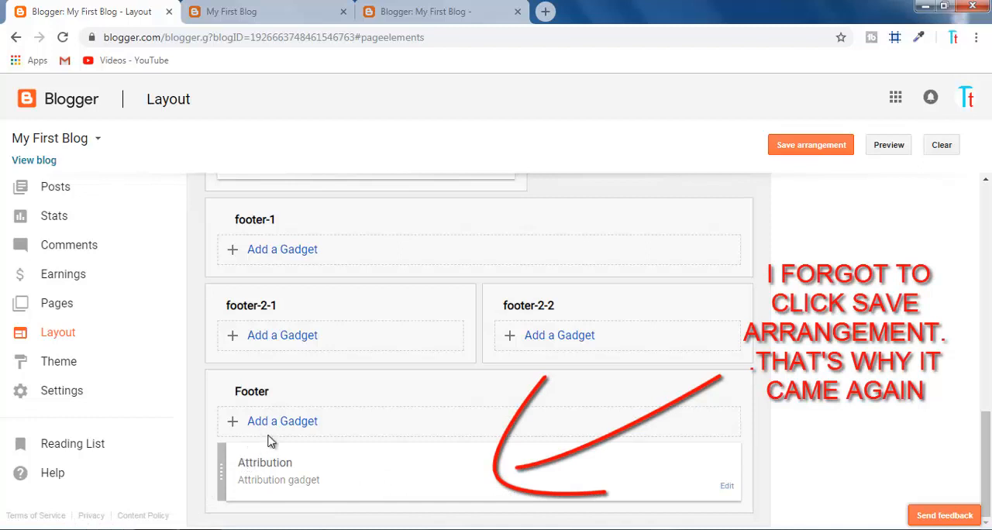
mouse_move(278, 428)
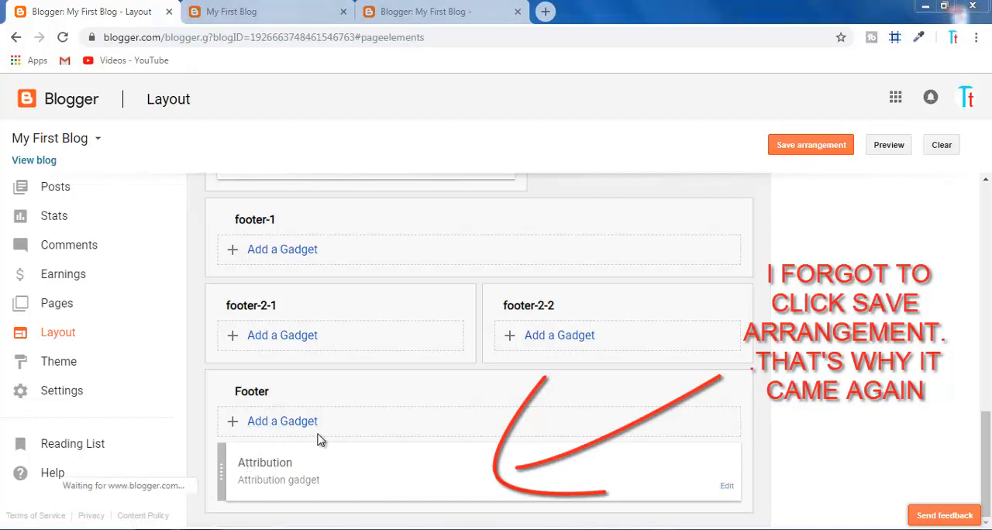
Step: Add an HTML/JavaScript gadget reading 'Copyright TrueTuberTech' to the Footer and save it
left_click(282, 421)
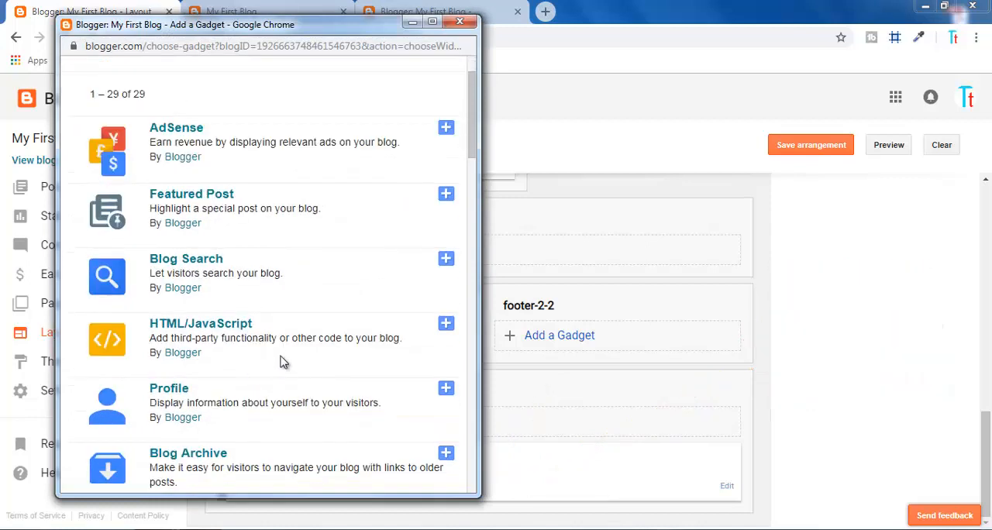
left_click(445, 323)
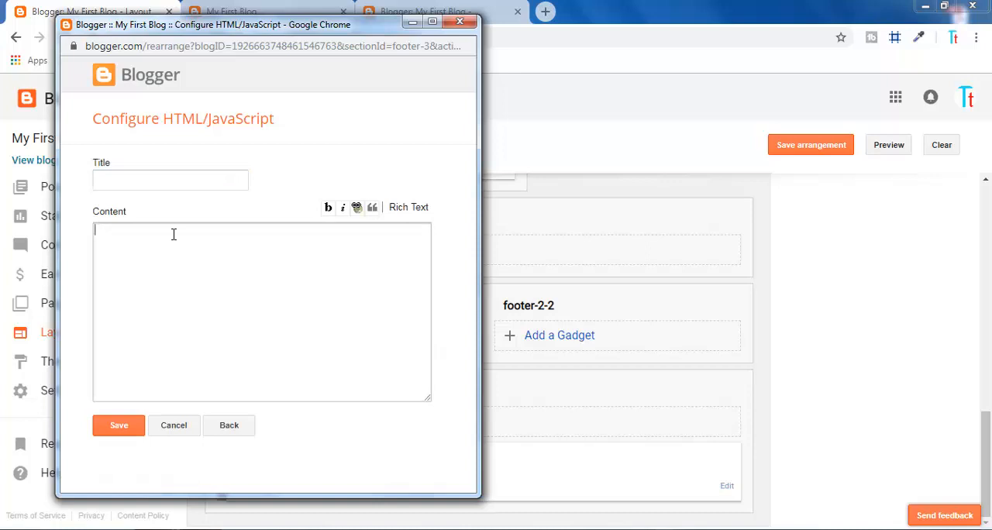
type("TrueTuberTech")
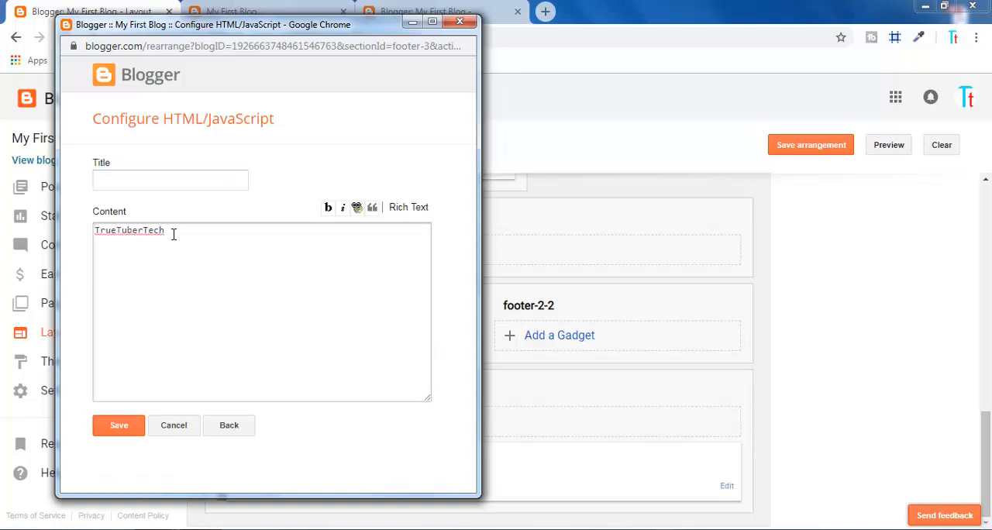
left_click(119, 426)
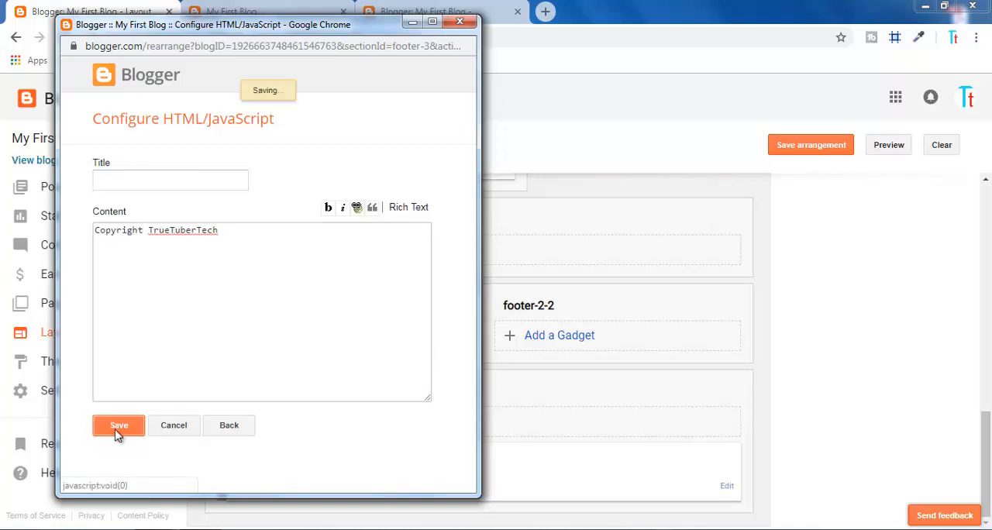
left_click(118, 425)
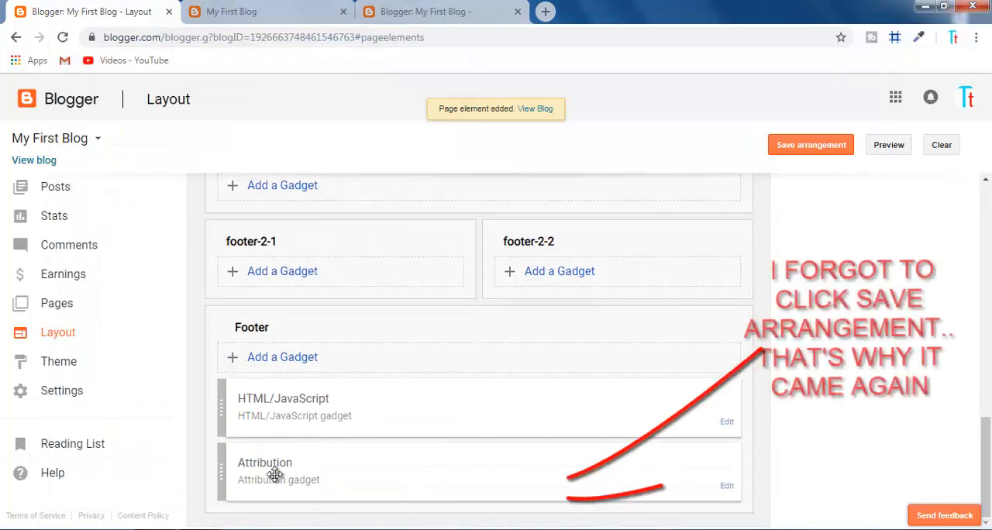
Step: Remove the Footer's Attribution gadget, confirm the deletion, and save the layout arrangement
left_click(726, 485)
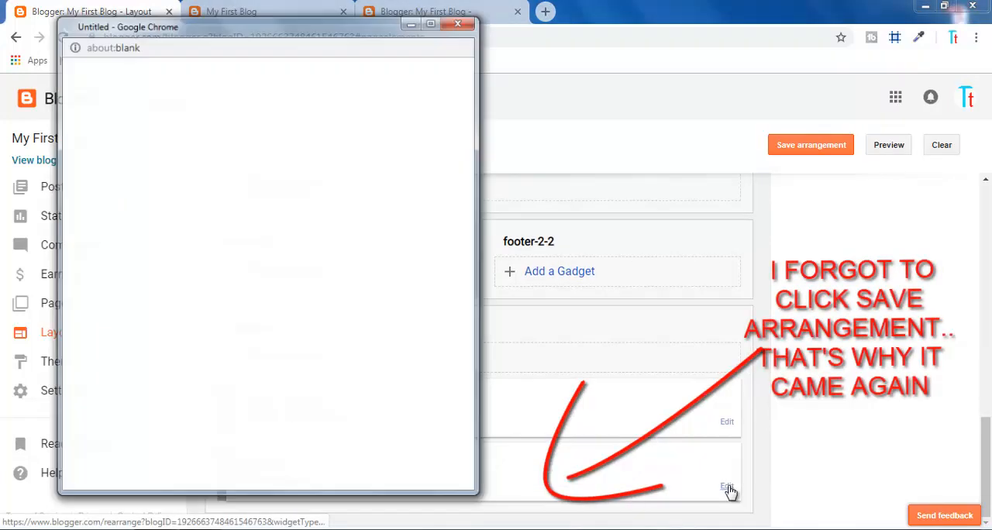
left_click(229, 302)
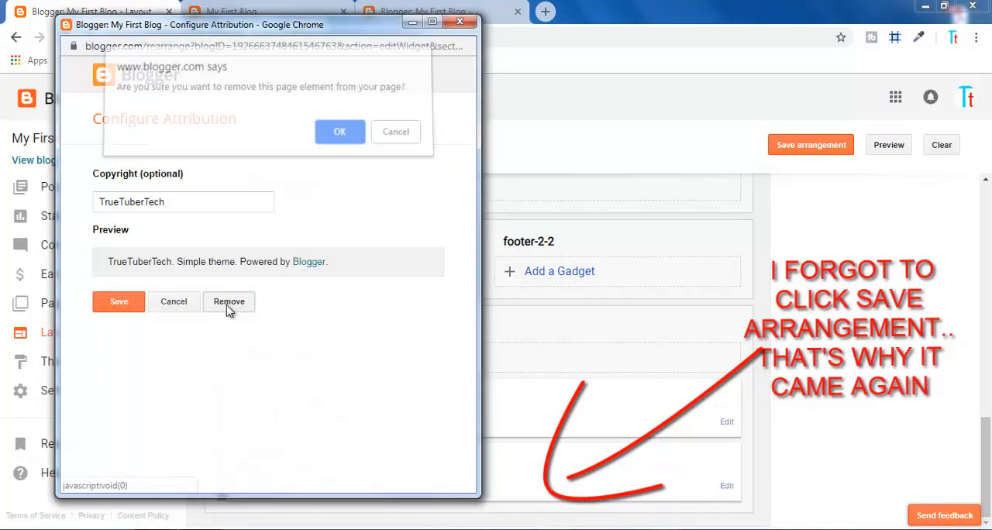
left_click(339, 131)
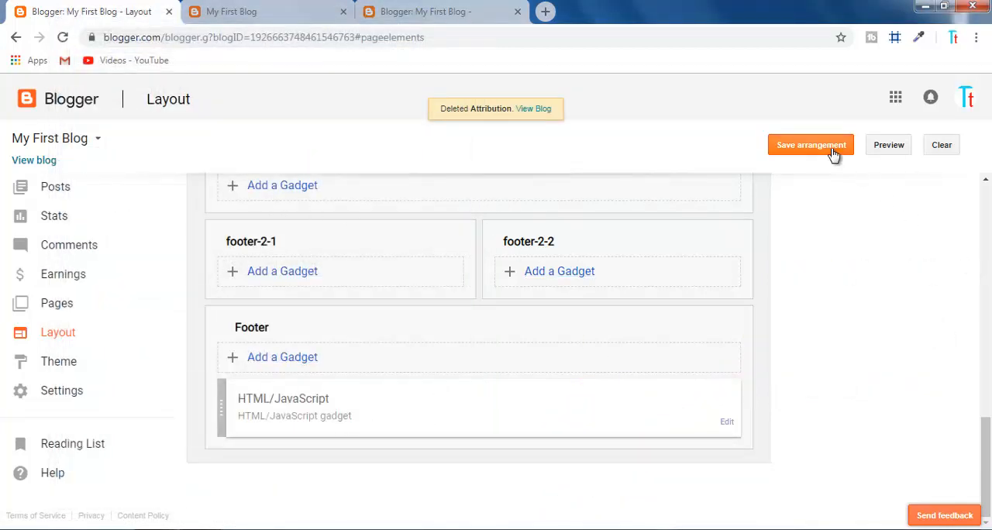
left_click(810, 145)
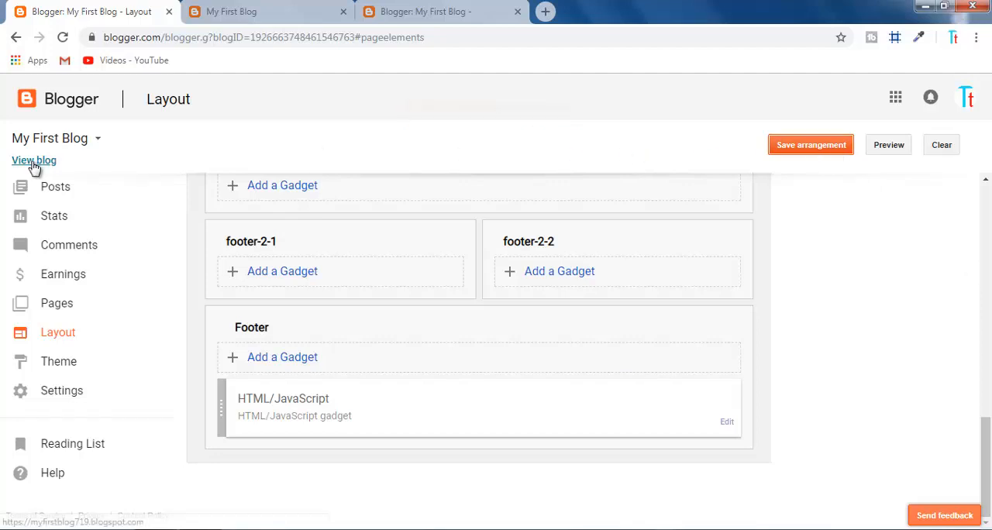
Step: View the live blog footer showing 'Copyright TrueTuberTech', then reopen that gadget's settings
left_click(34, 160)
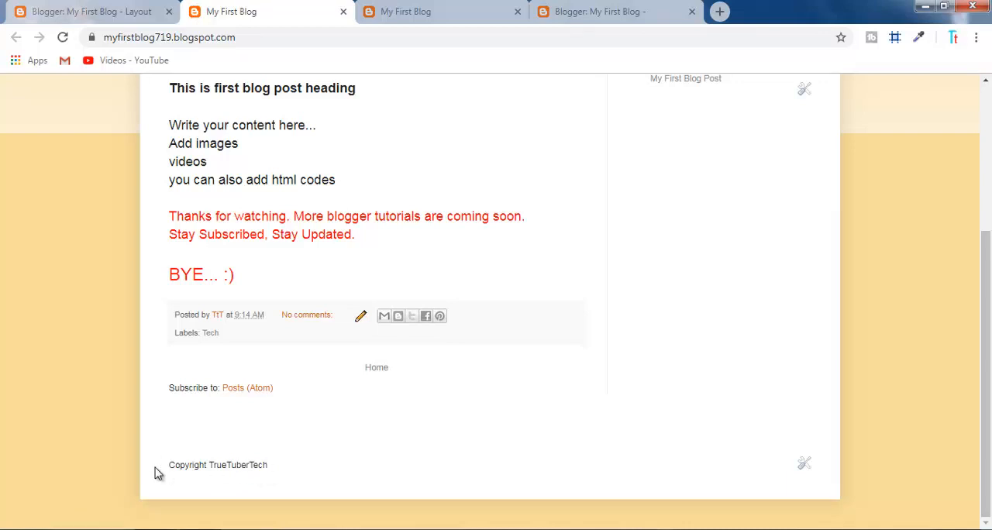
mouse_move(238, 464)
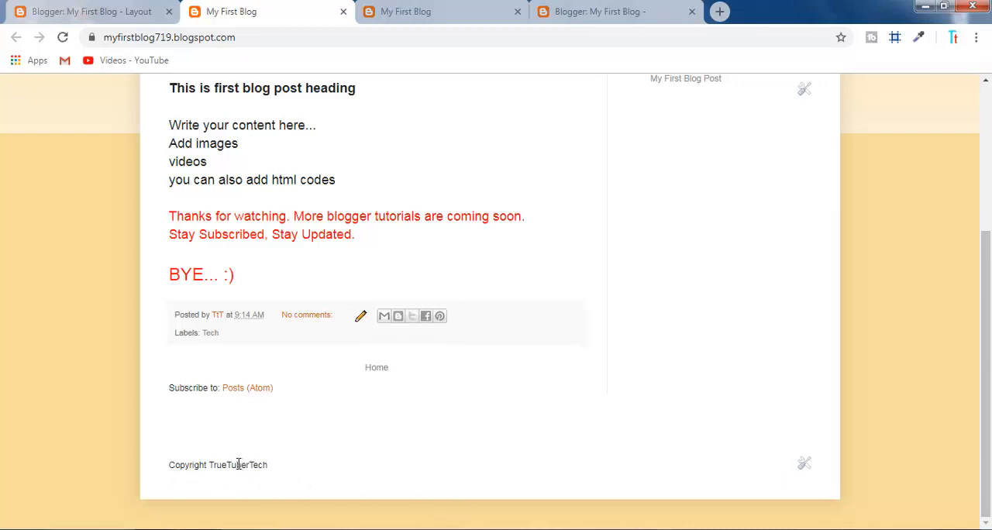
mouse_move(798, 468)
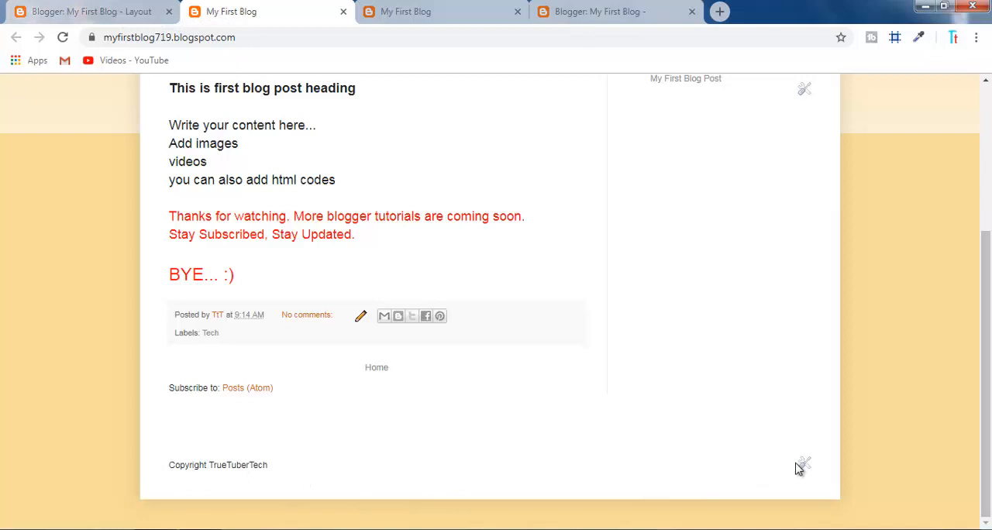
left_click(803, 463)
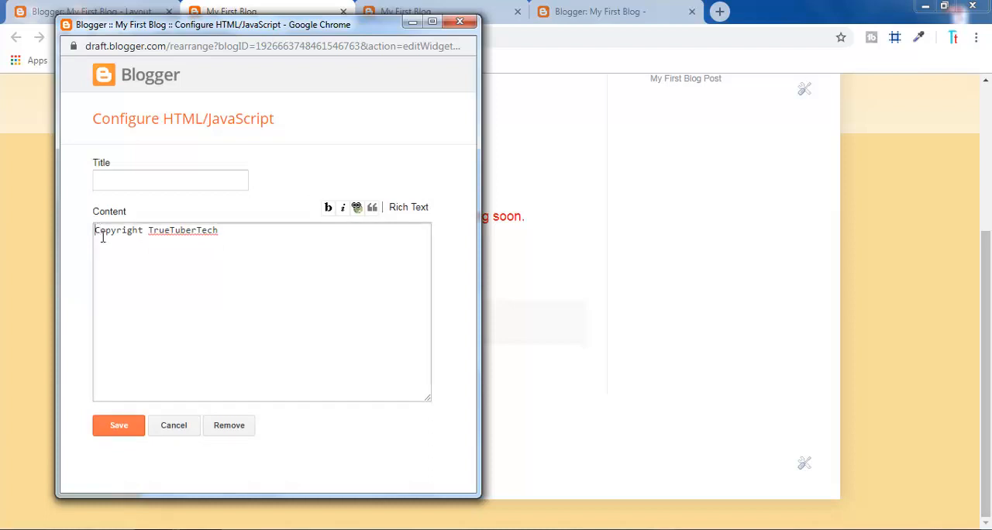
Step: Wrap the copyright text in <p style="text-align:center;"> and reload the blog to see it centered
type("<p style=\"text->")
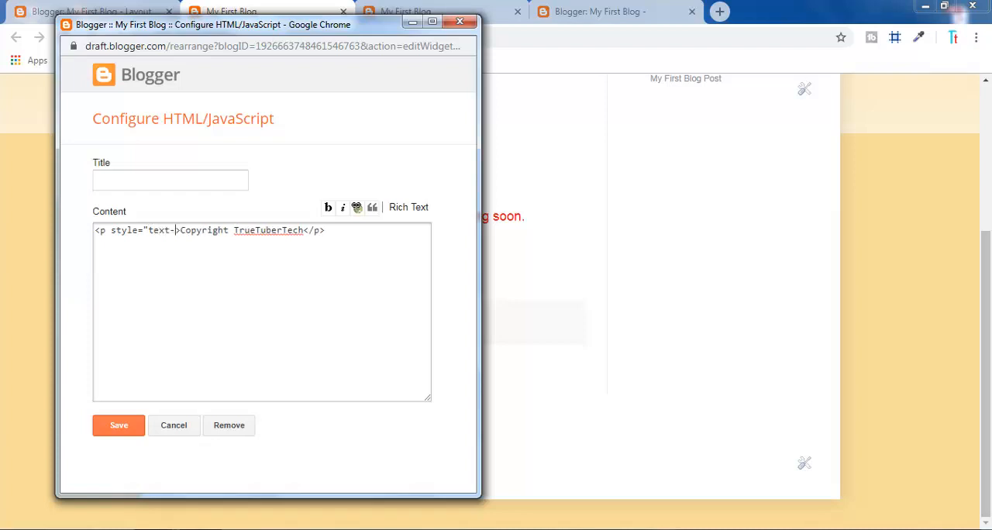
type("align:center;")
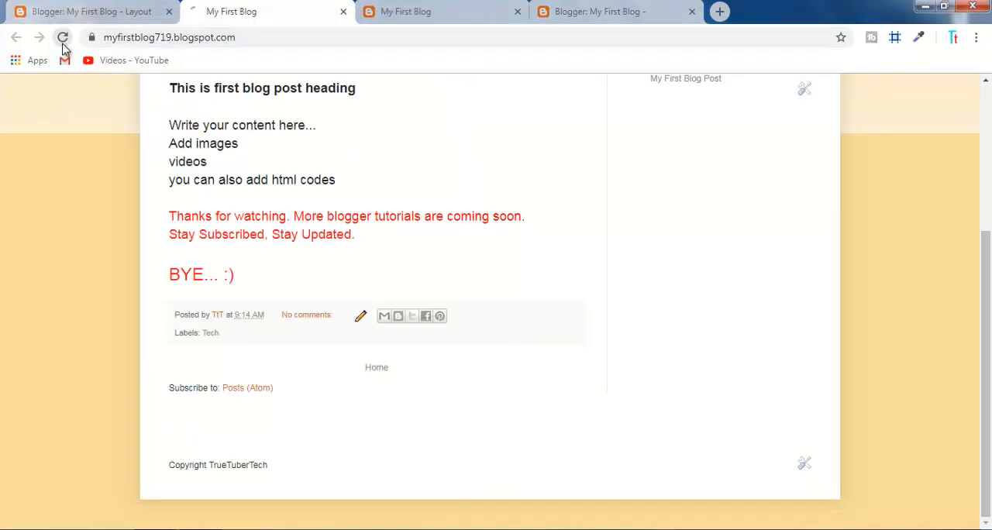
left_click(63, 37)
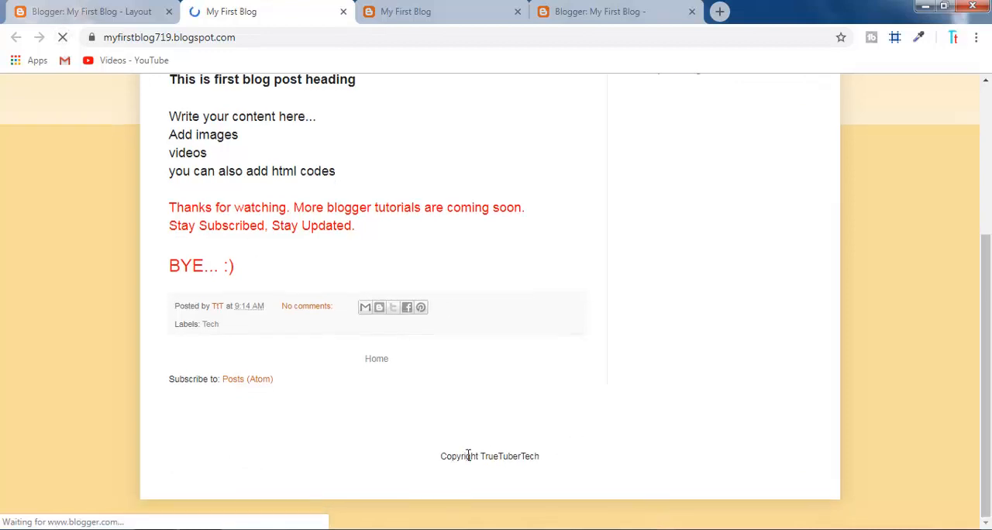